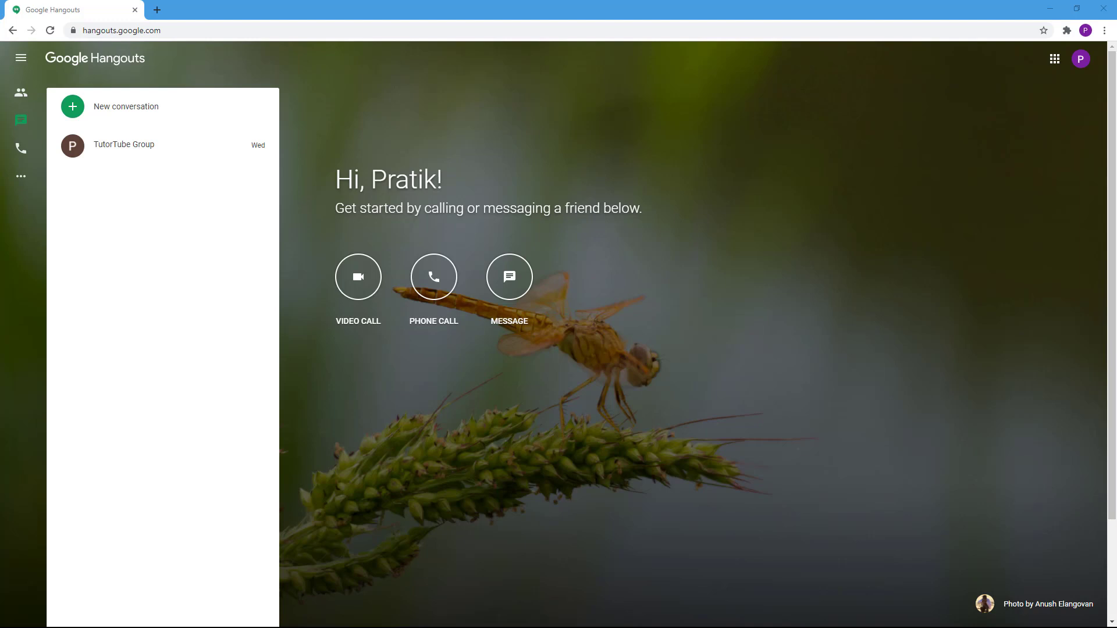
mouse_move(938, 212)
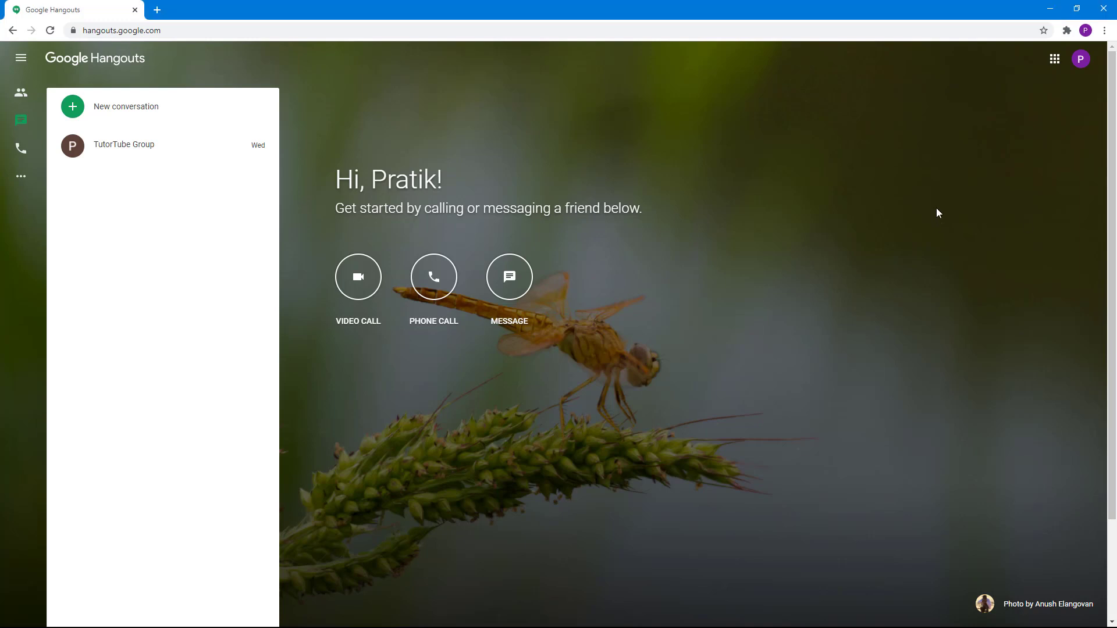
Step: Switch the sidebar to People so the two contacts are listed instead of conversations
left_click(21, 92)
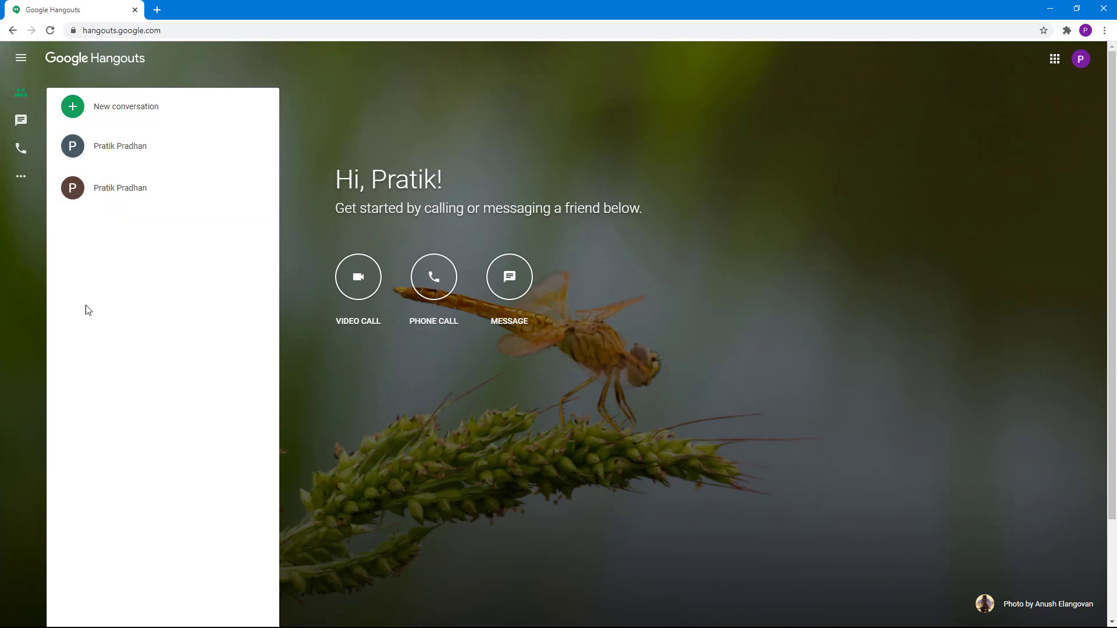
mouse_move(120, 191)
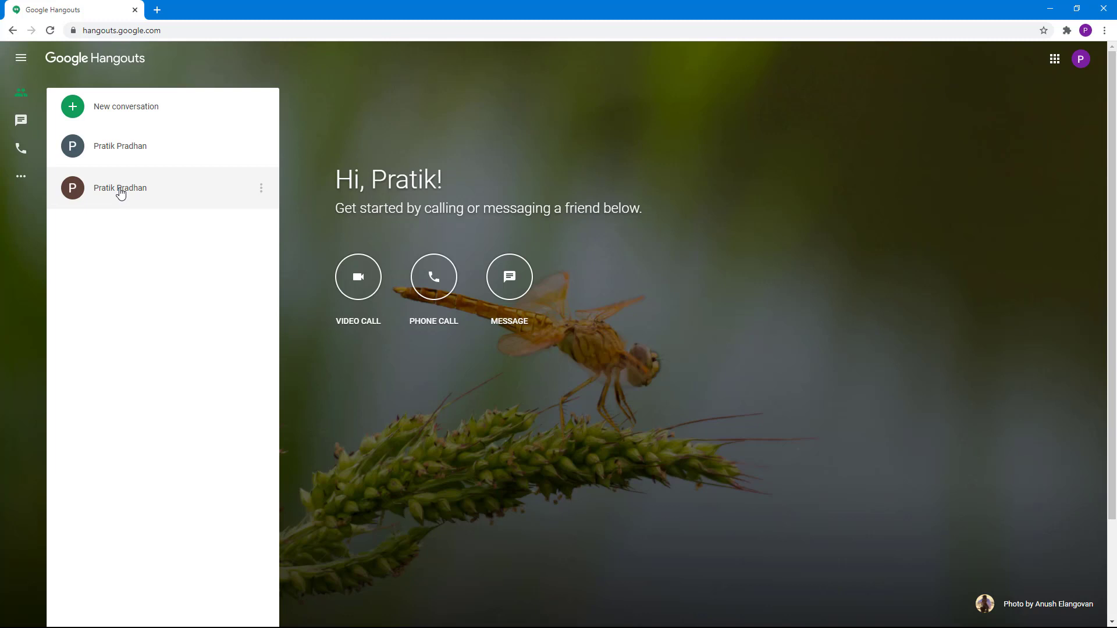
left_click(120, 188)
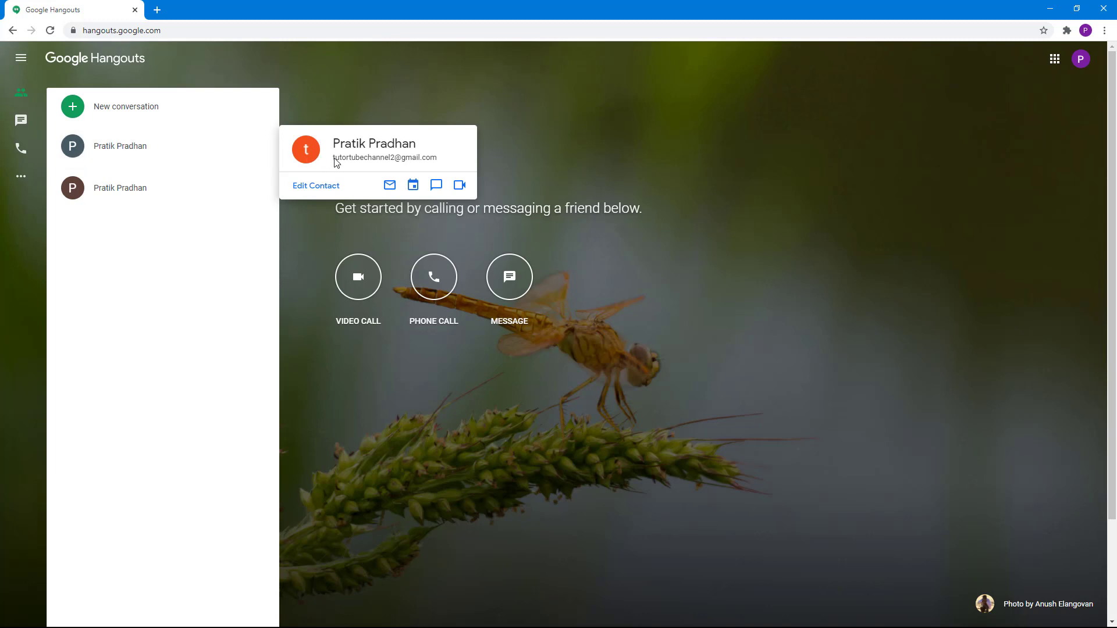
mouse_move(343, 176)
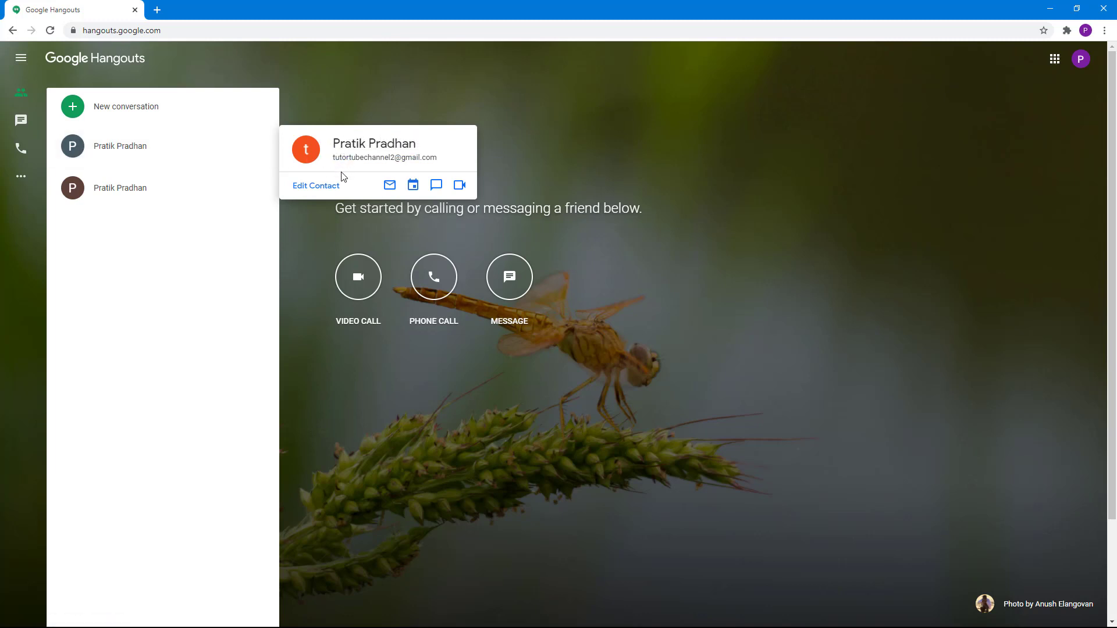
mouse_move(306, 187)
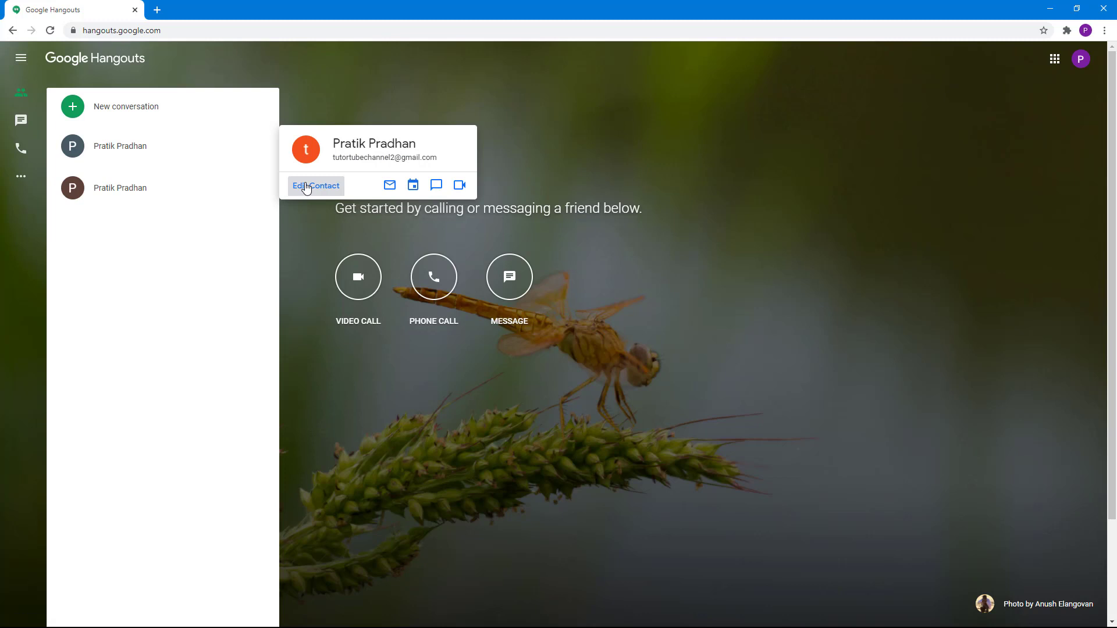
mouse_move(311, 190)
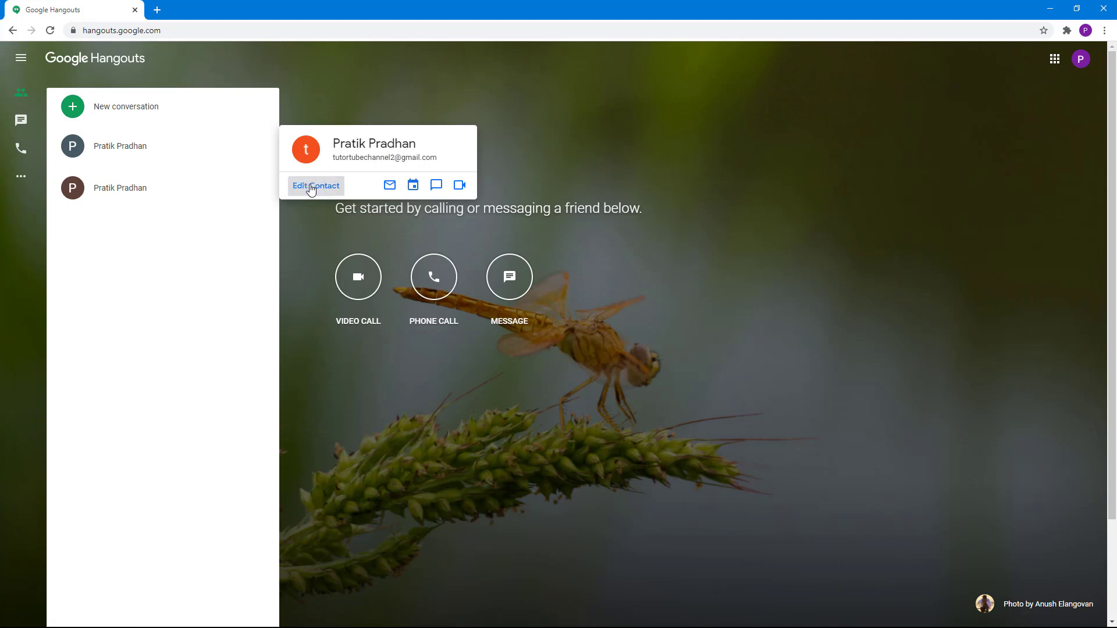
mouse_move(322, 189)
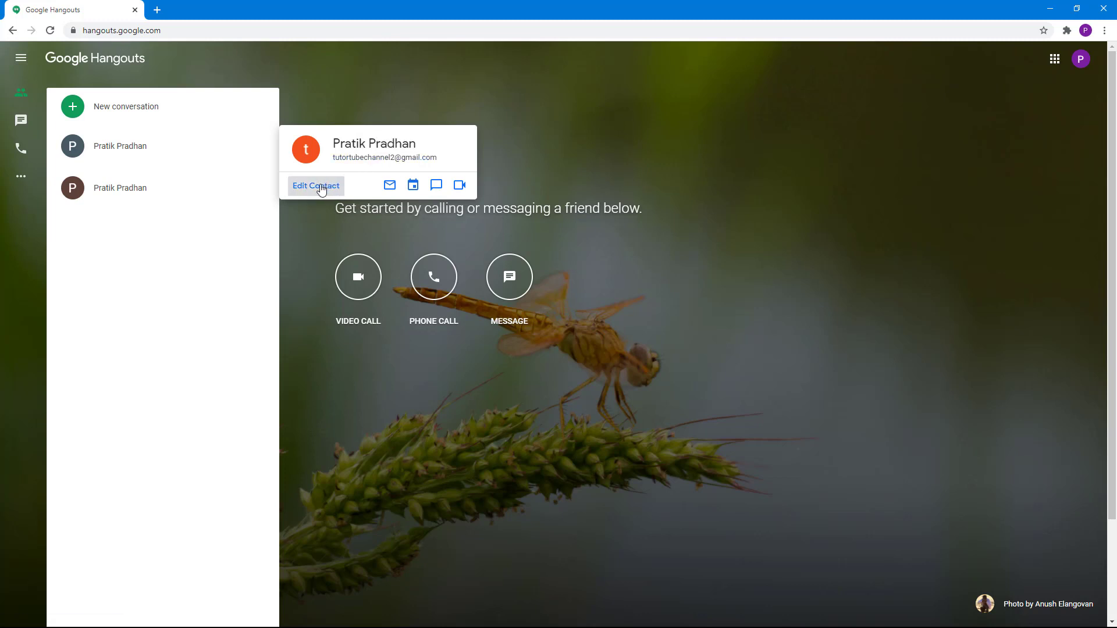
mouse_move(390, 185)
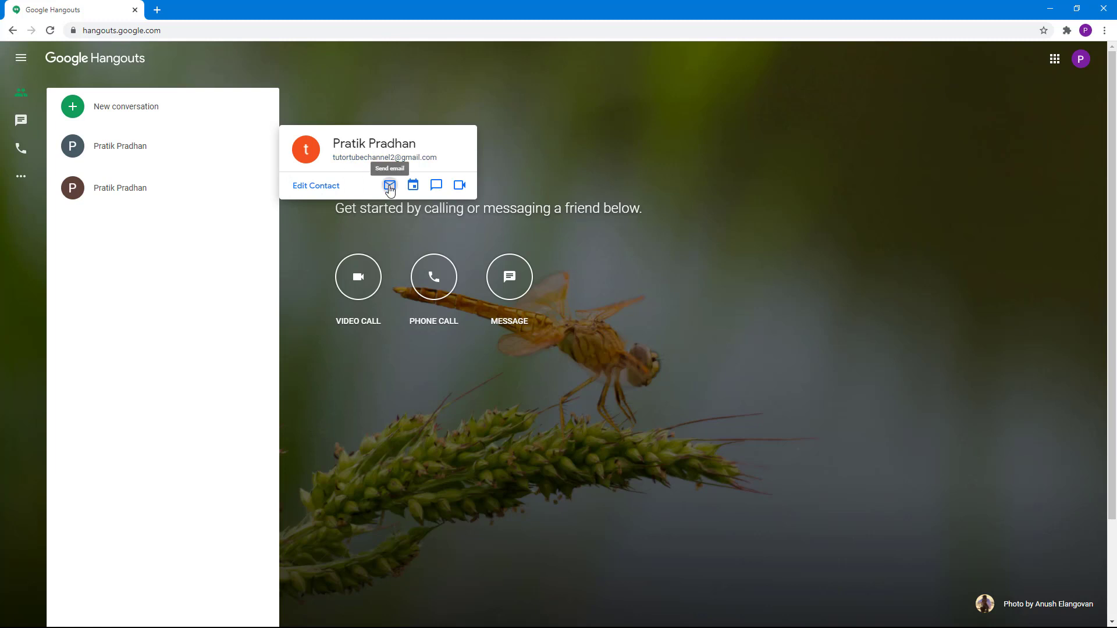
mouse_move(415, 188)
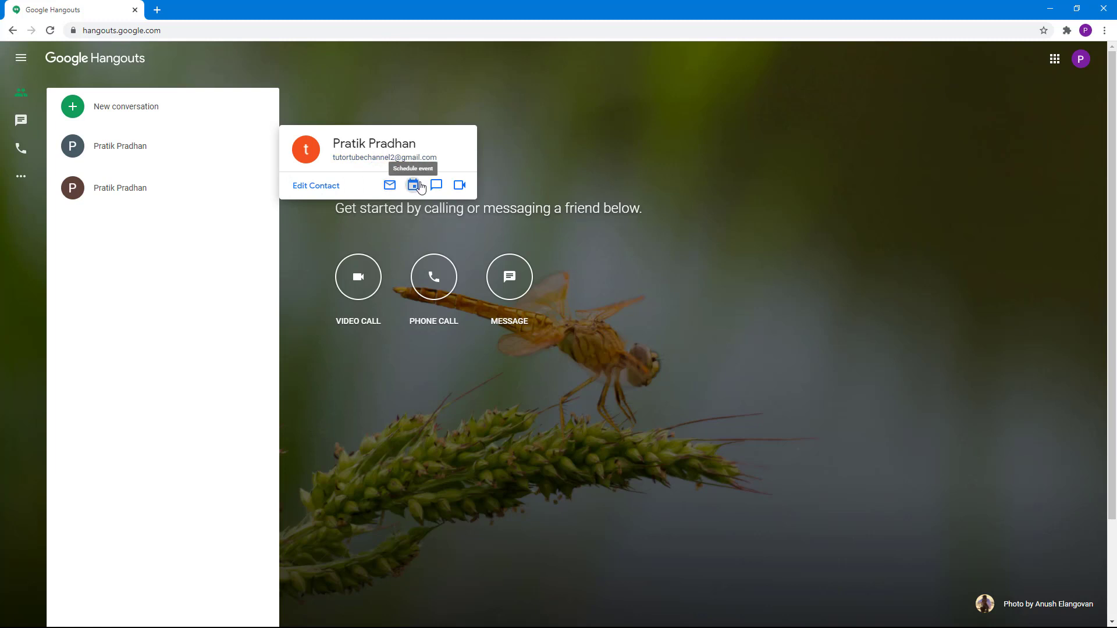
mouse_move(458, 186)
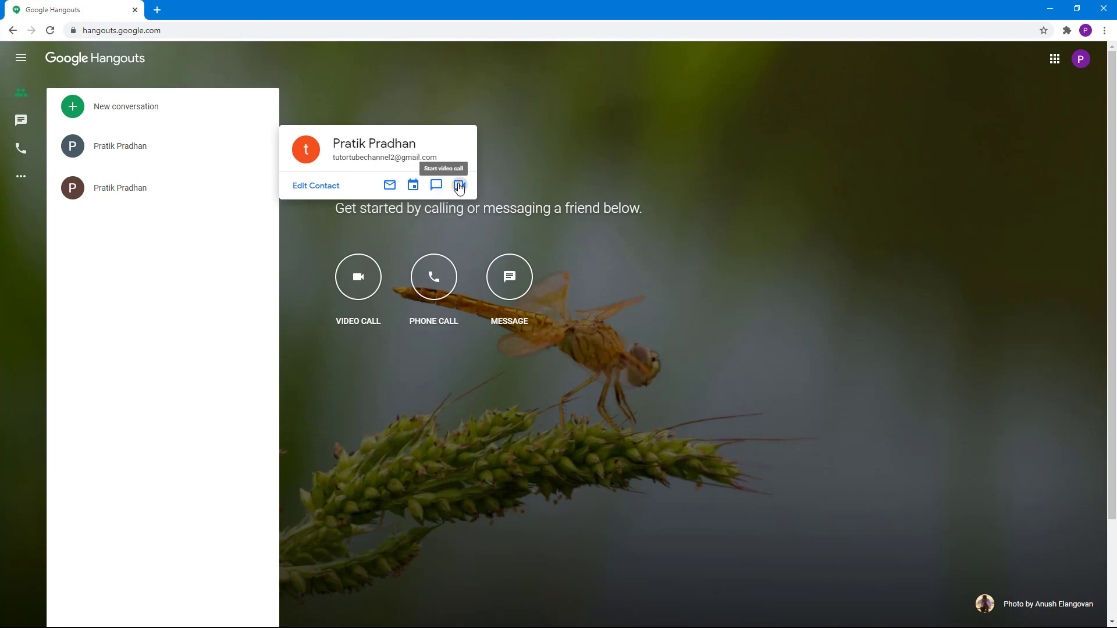
mouse_move(436, 185)
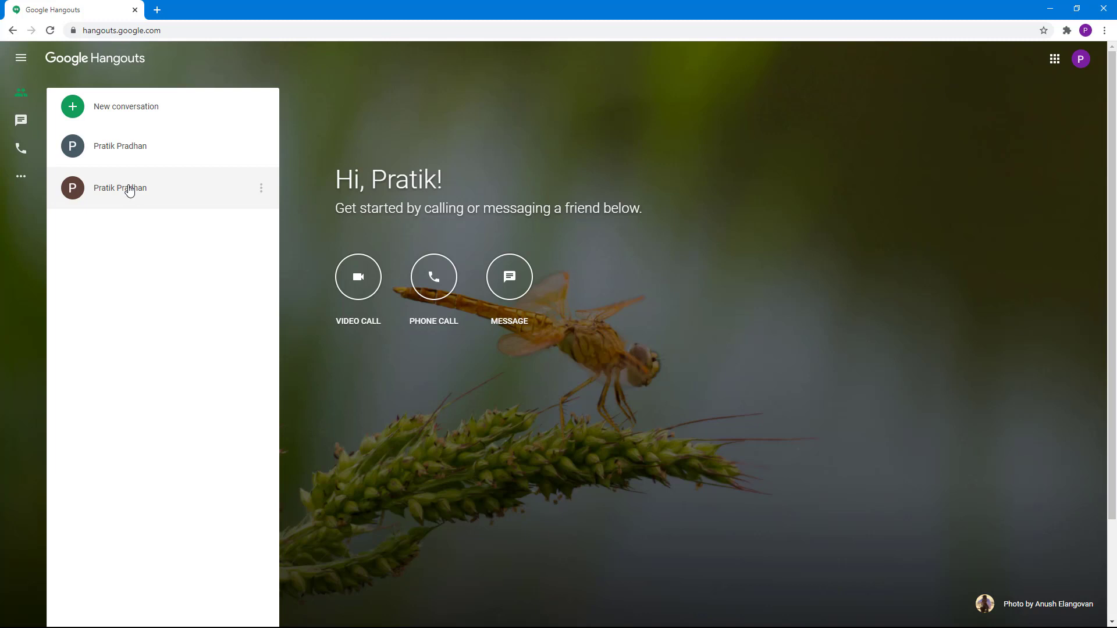
left_click(120, 188)
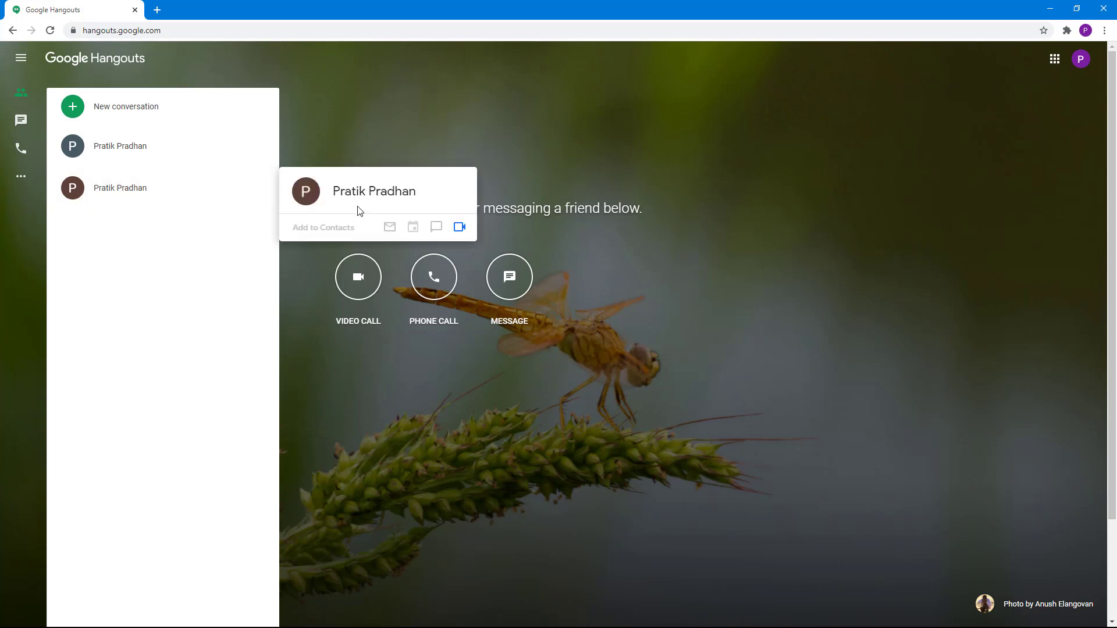
mouse_move(436, 227)
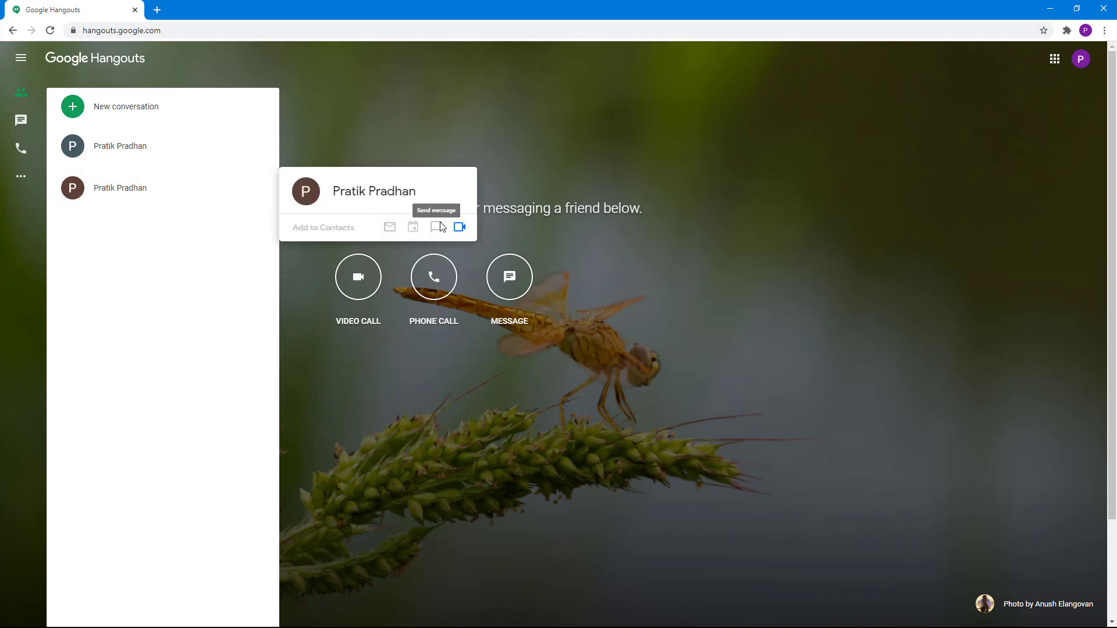
mouse_move(146, 205)
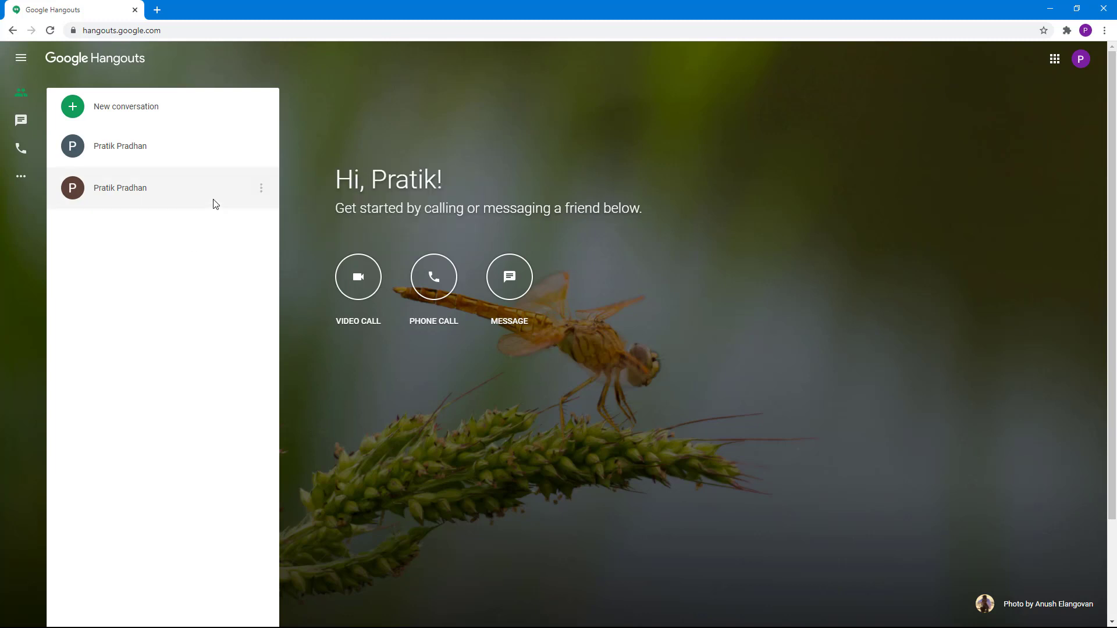
Step: Pin the second contact to the top of the list, then hide that pinned contact
left_click(261, 187)
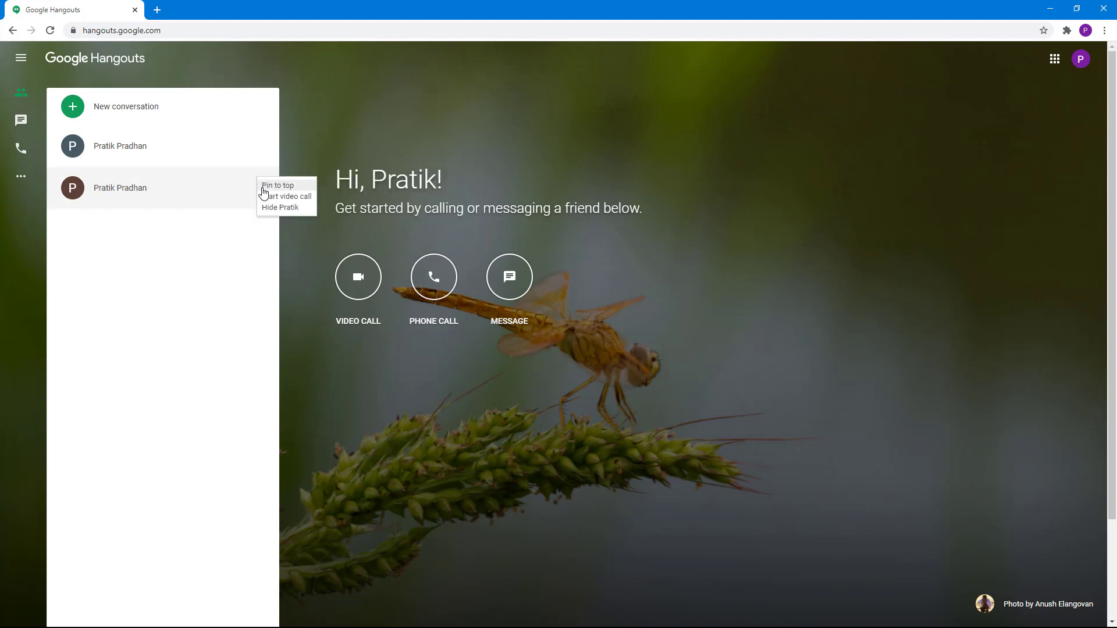
mouse_move(278, 190)
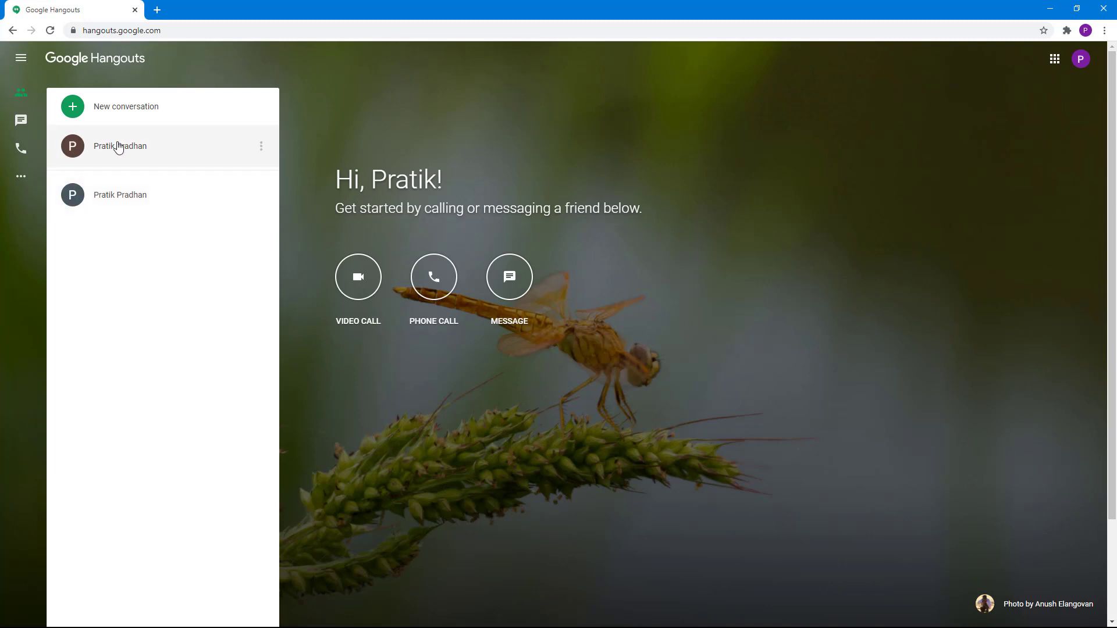
mouse_move(114, 172)
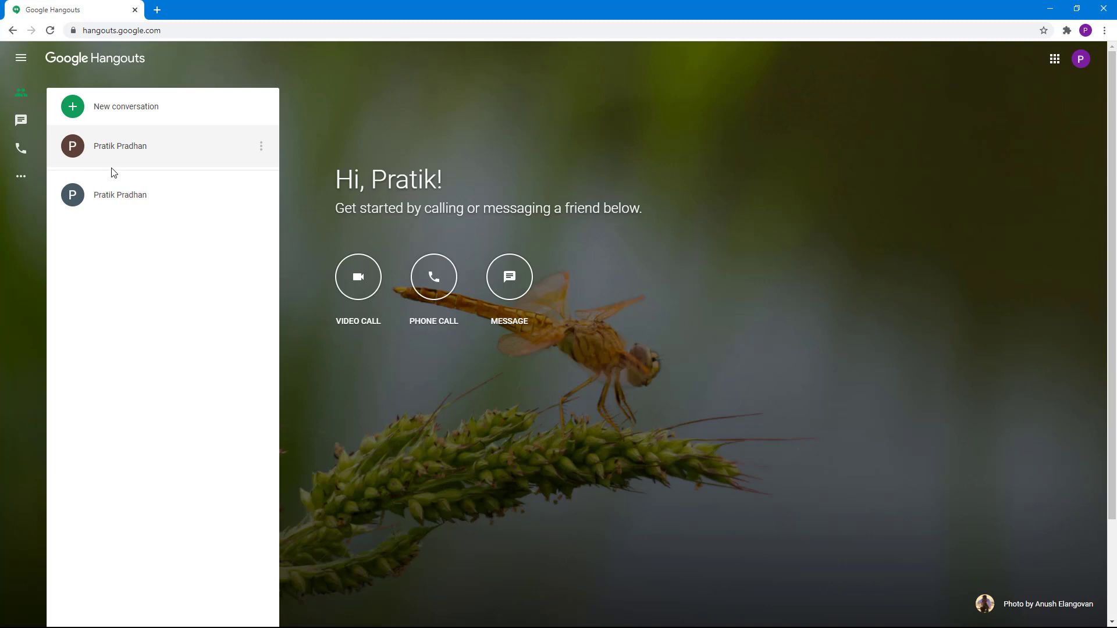
mouse_move(79, 174)
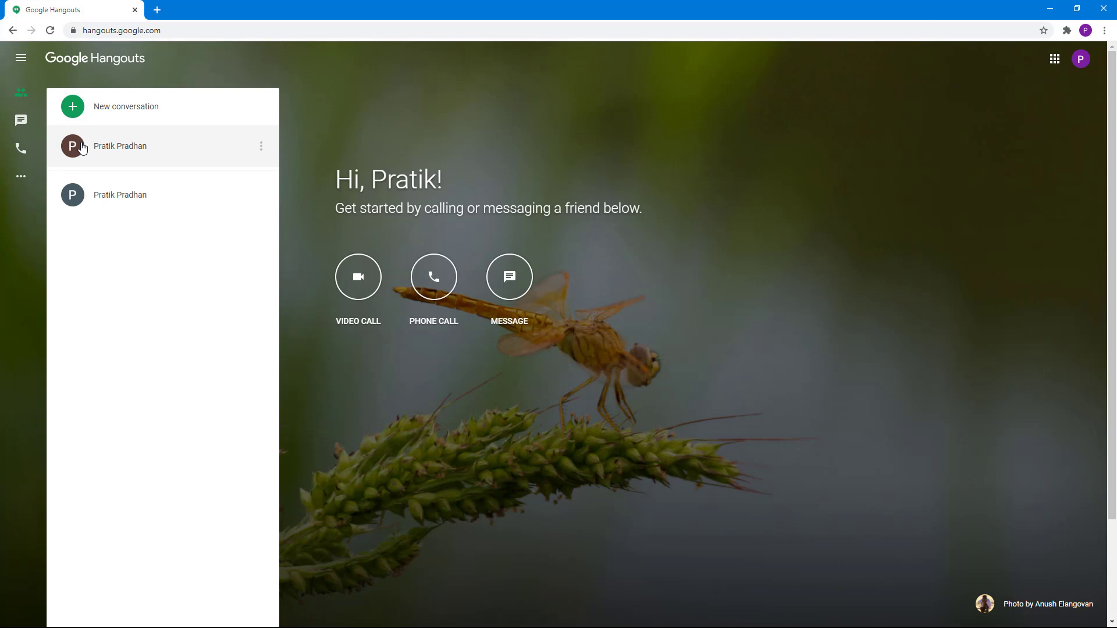
left_click(260, 146)
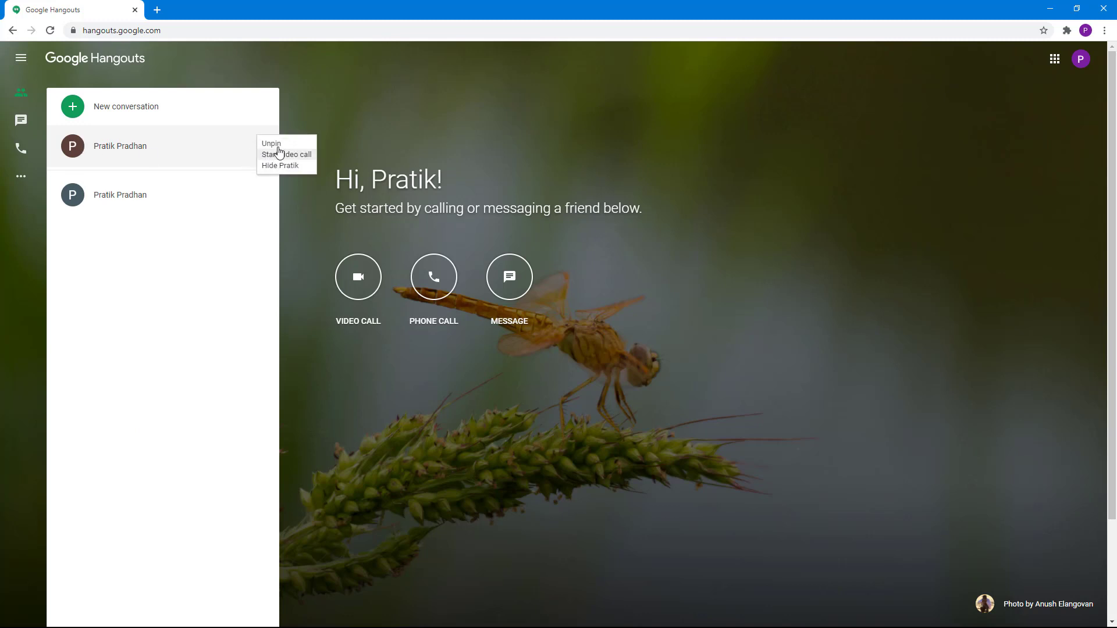
left_click(262, 148)
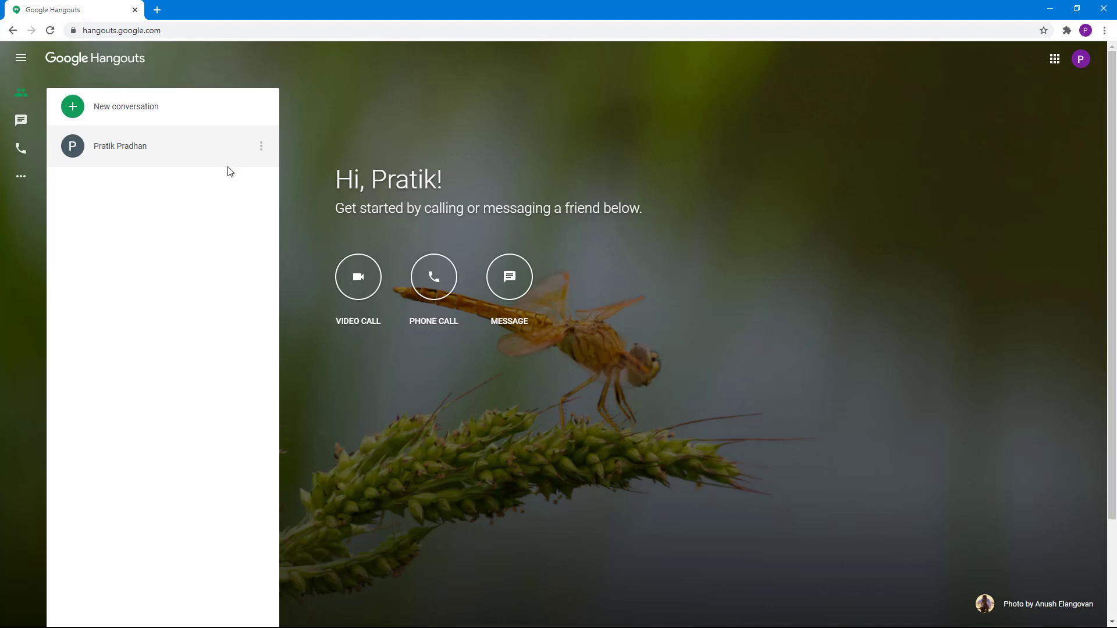
Step: Unhide the contact under Settings > Hidden contacts and return to the contacts list
left_click(120, 146)
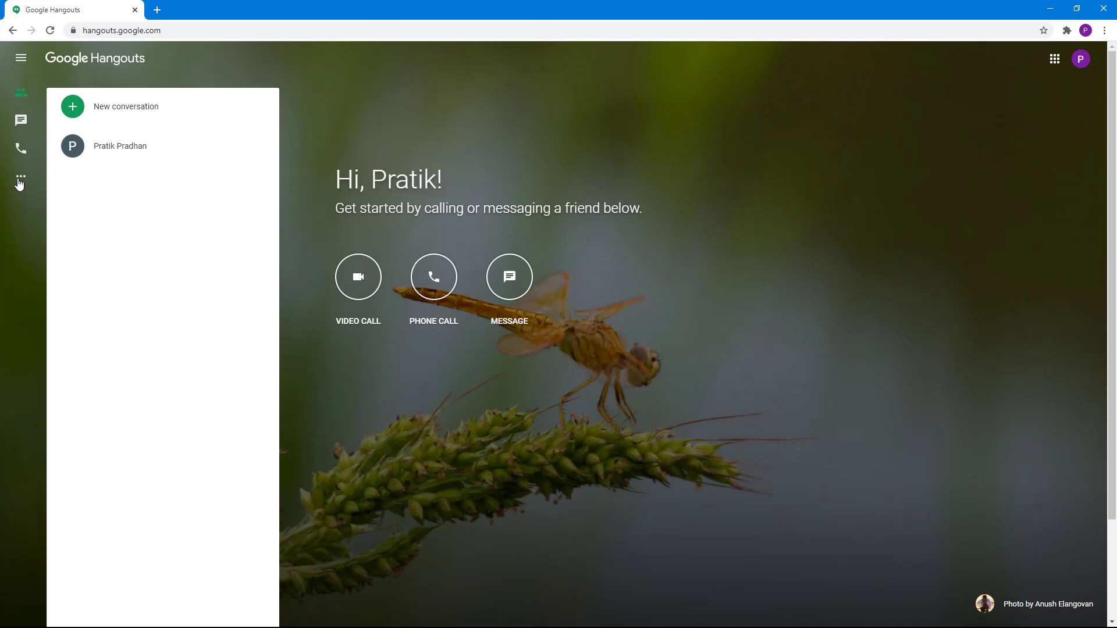
left_click(22, 58)
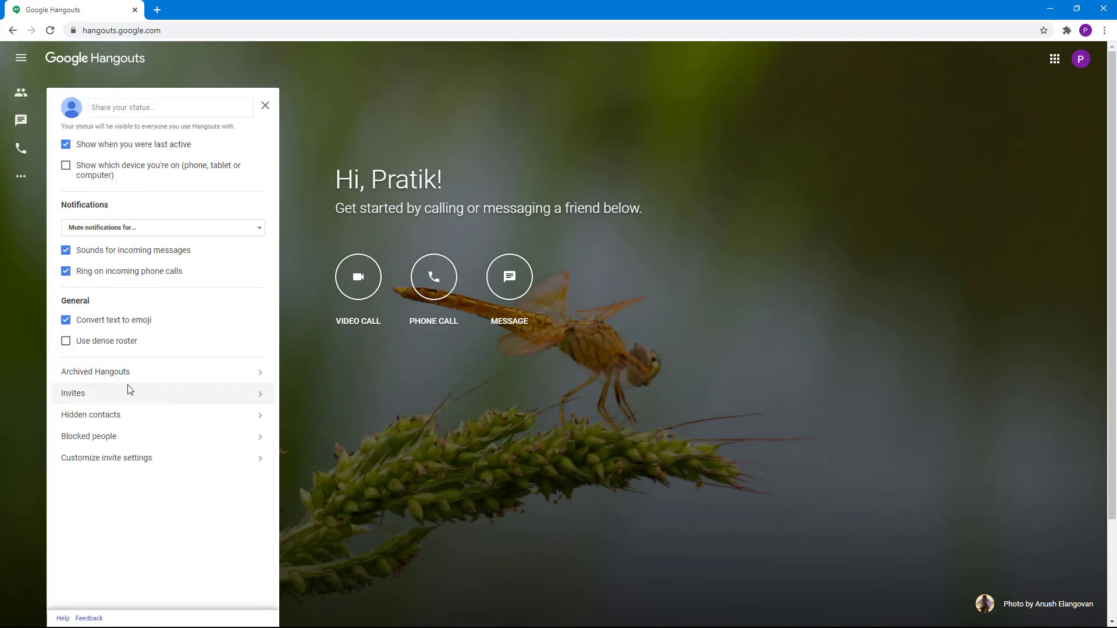
left_click(91, 415)
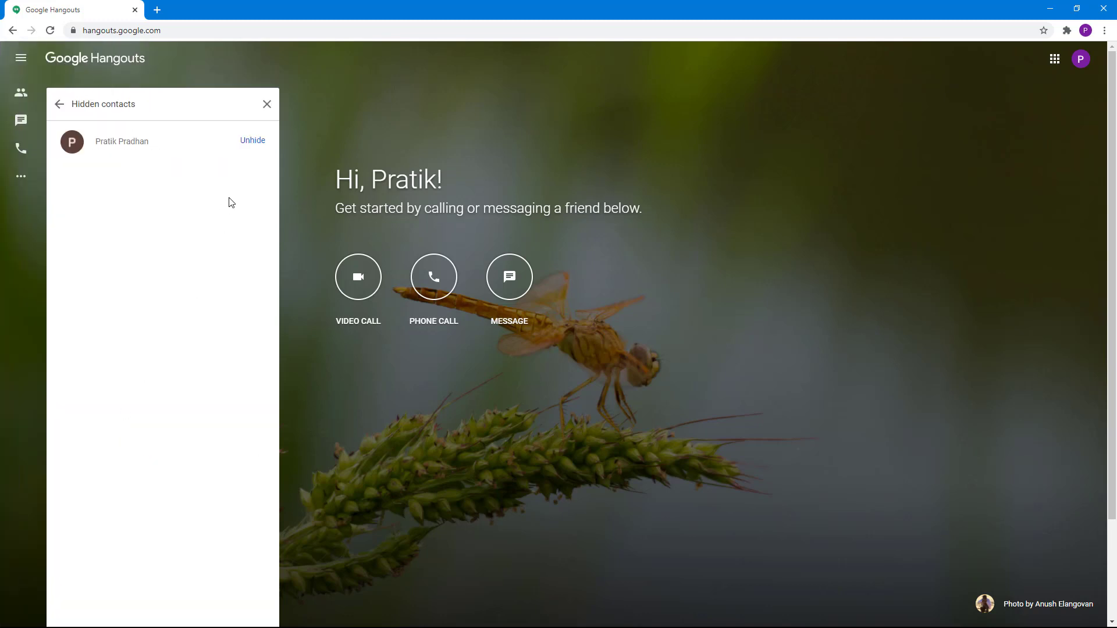
left_click(252, 140)
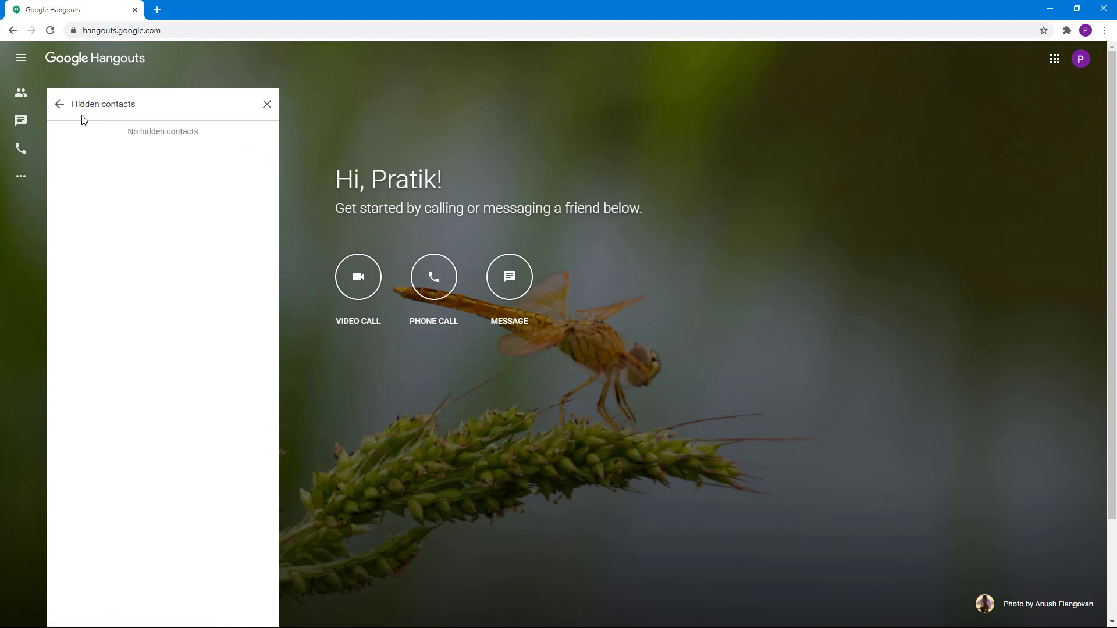
left_click(58, 105)
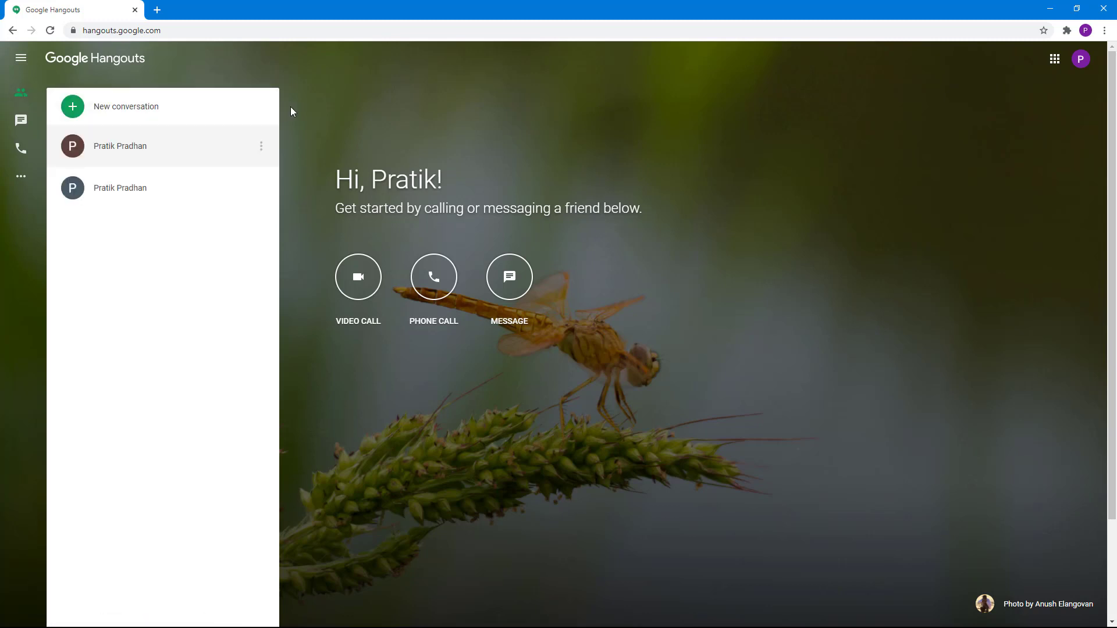
mouse_move(296, 116)
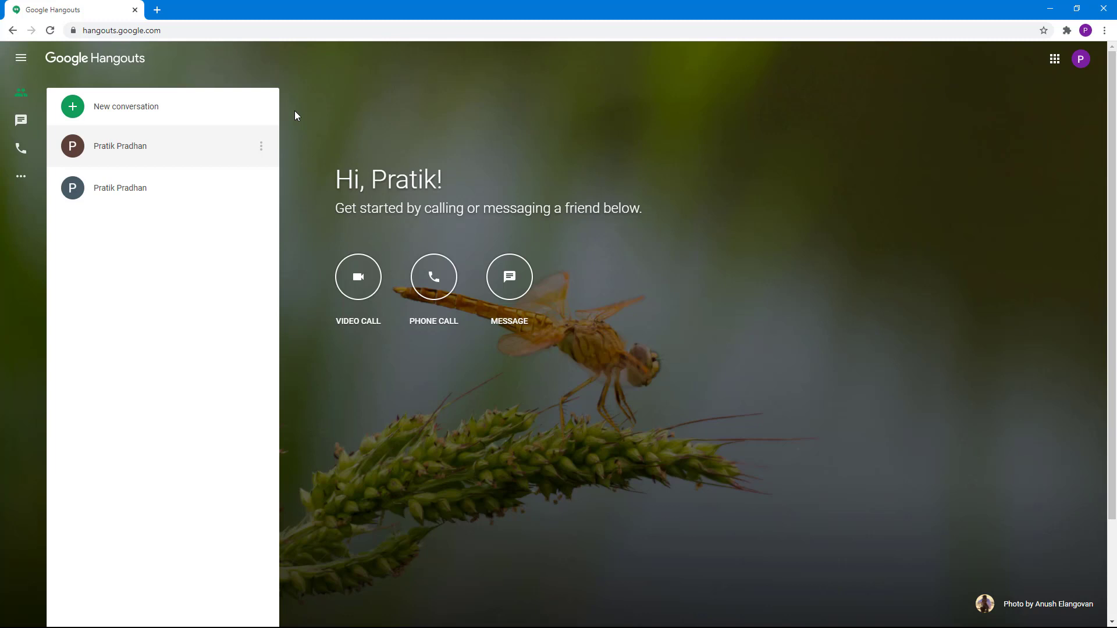